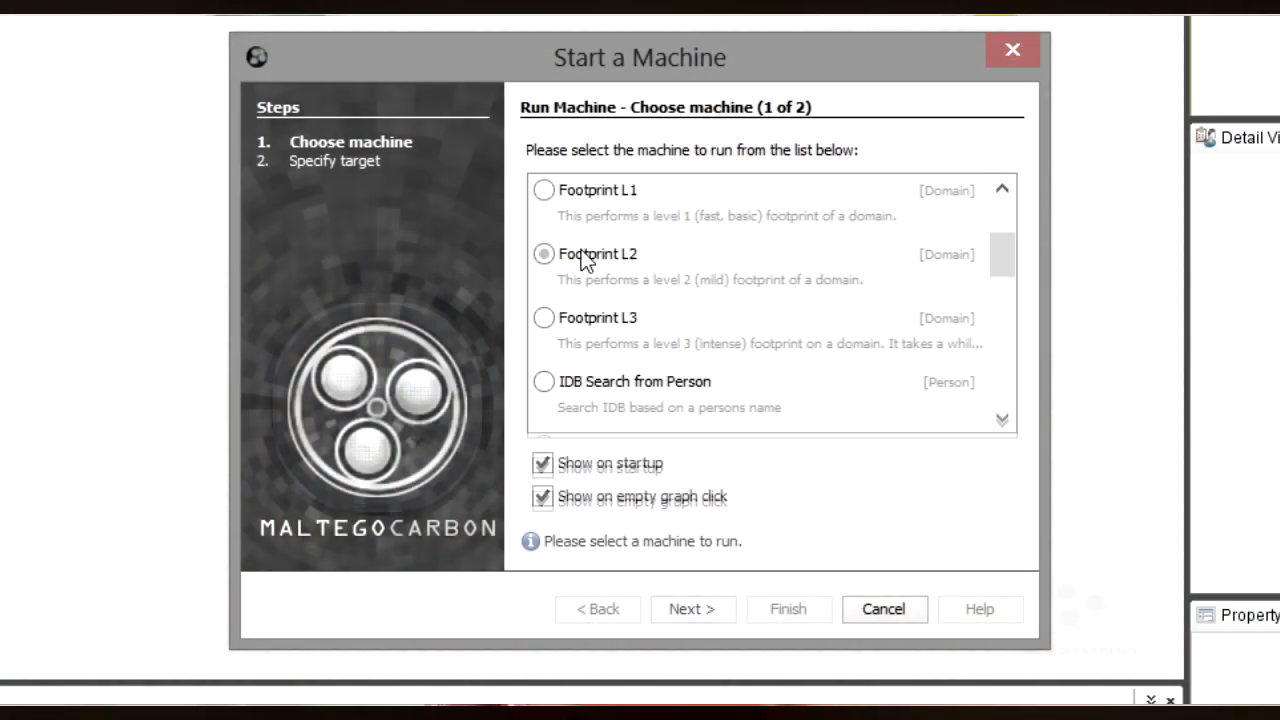
Launch the Footprint L2 machine on the domain paterva.com
click(692, 609)
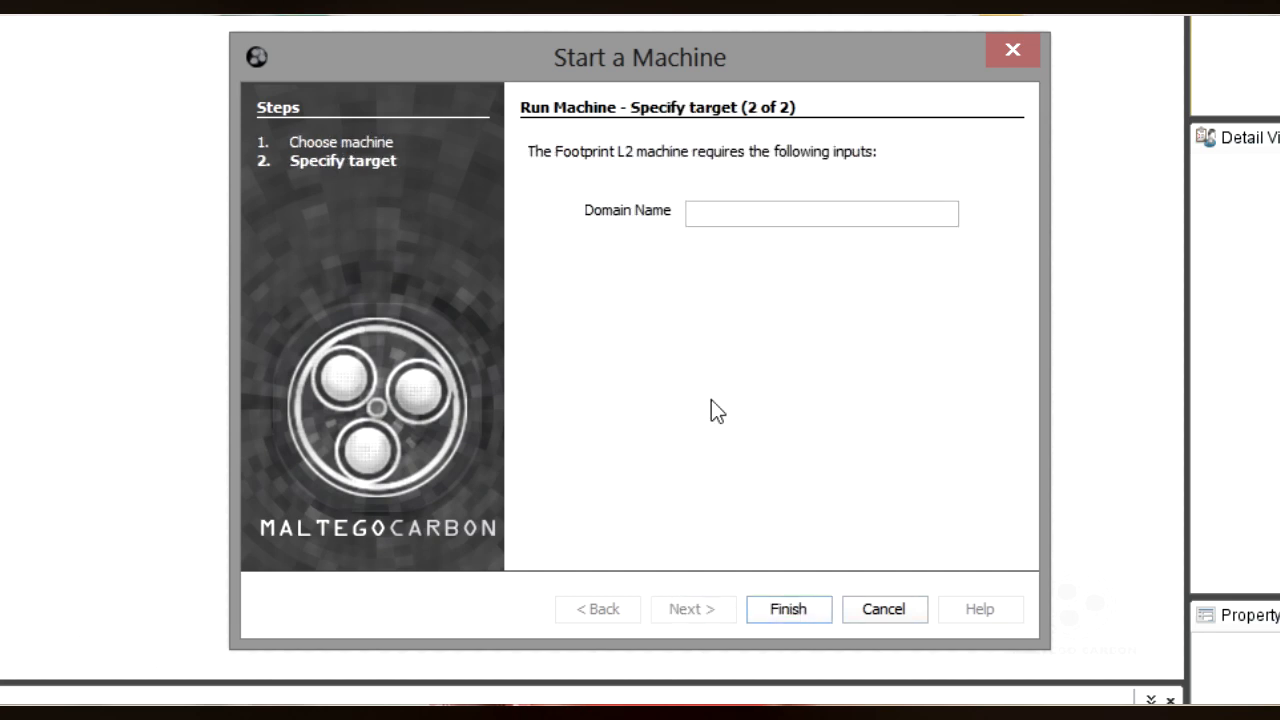
text(paterva.c)
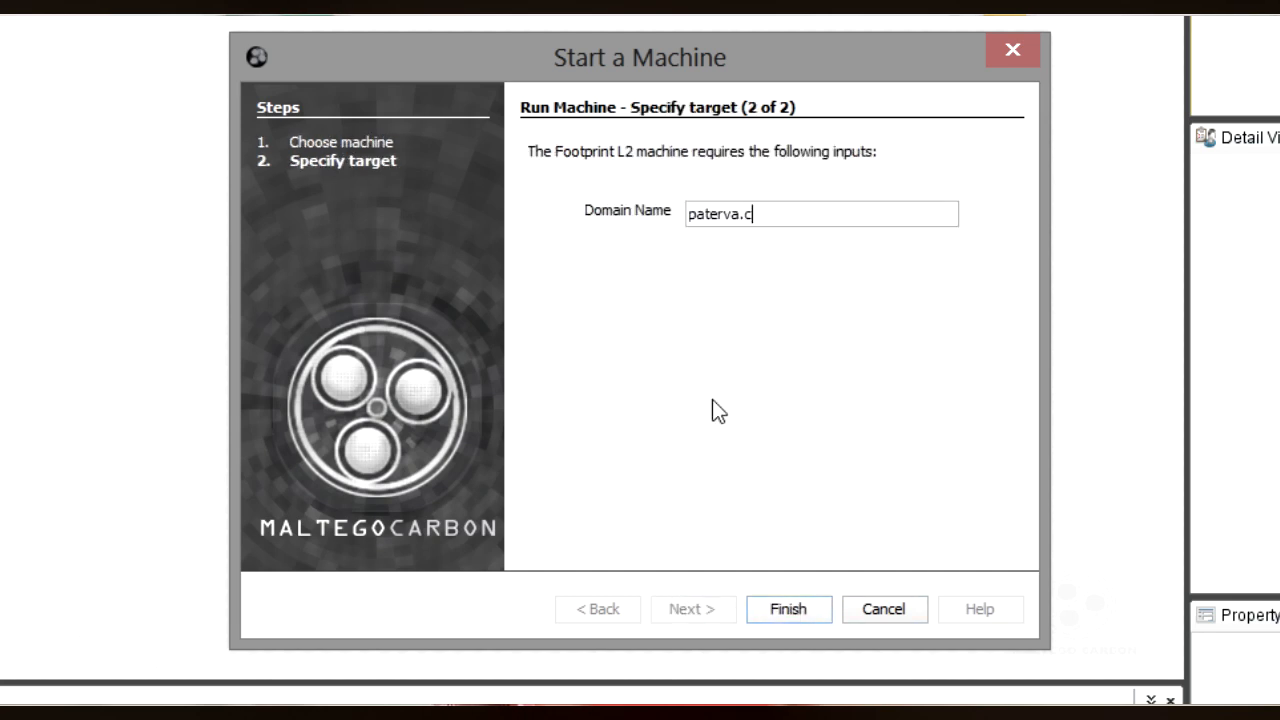
click(788, 609)
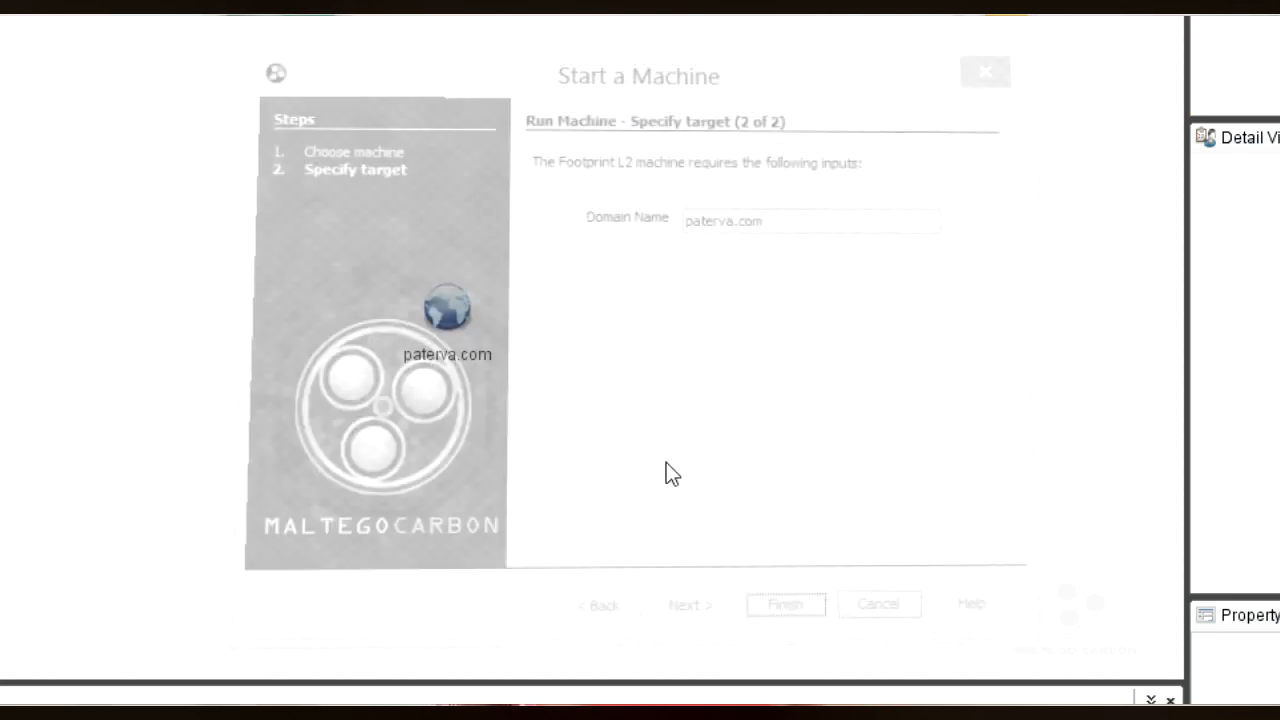
click(785, 603)
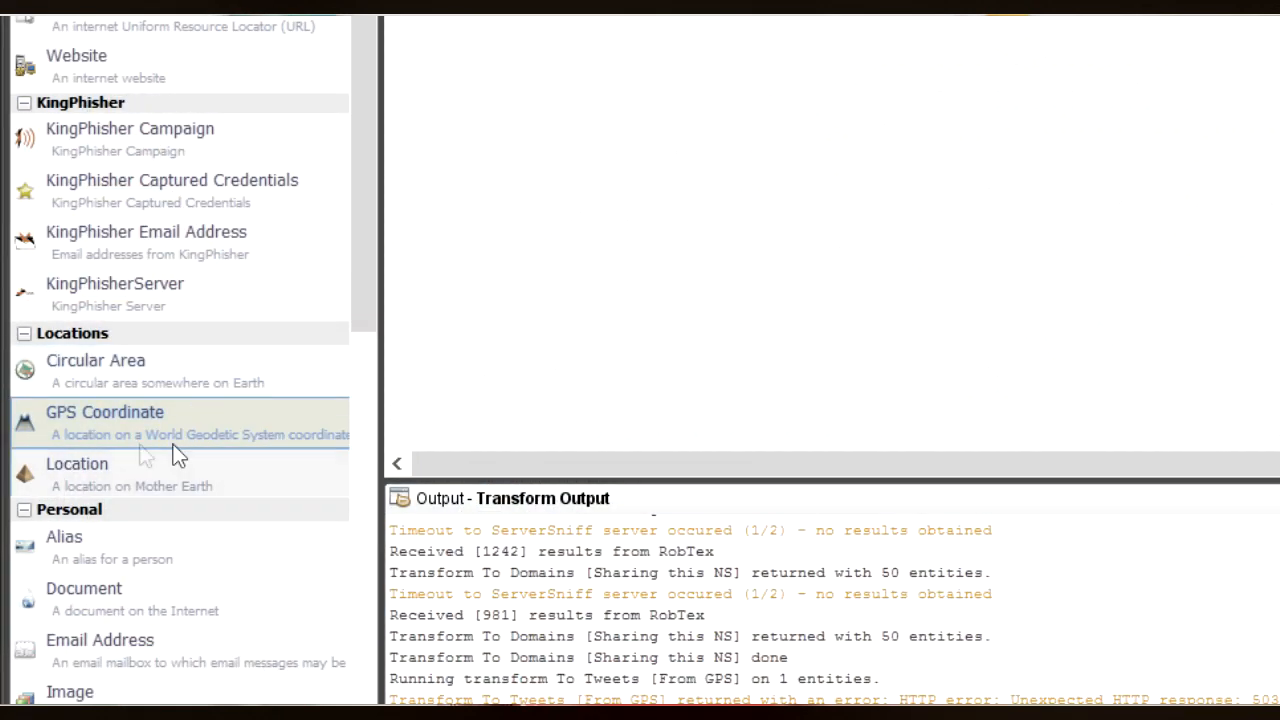
mouse_move(127, 440)
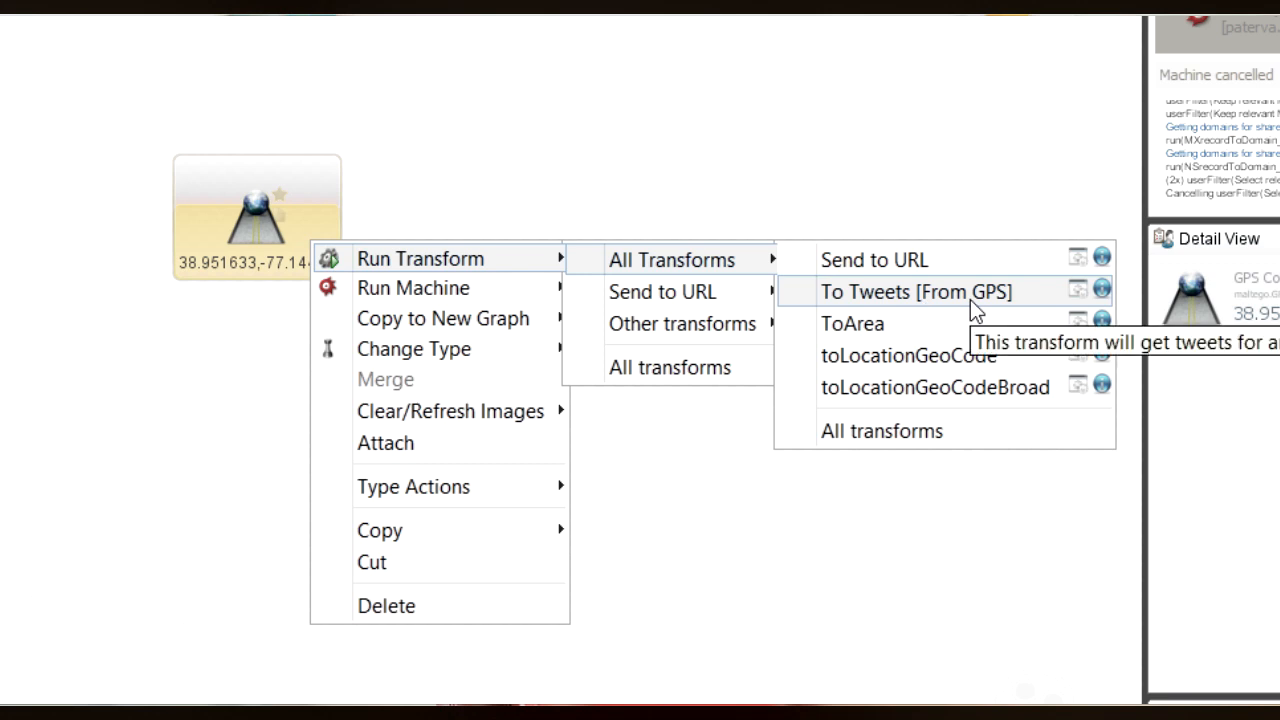
Run To Tweets [From GPS] on the GPS Coordinate with a 1km radius
click(916, 291)
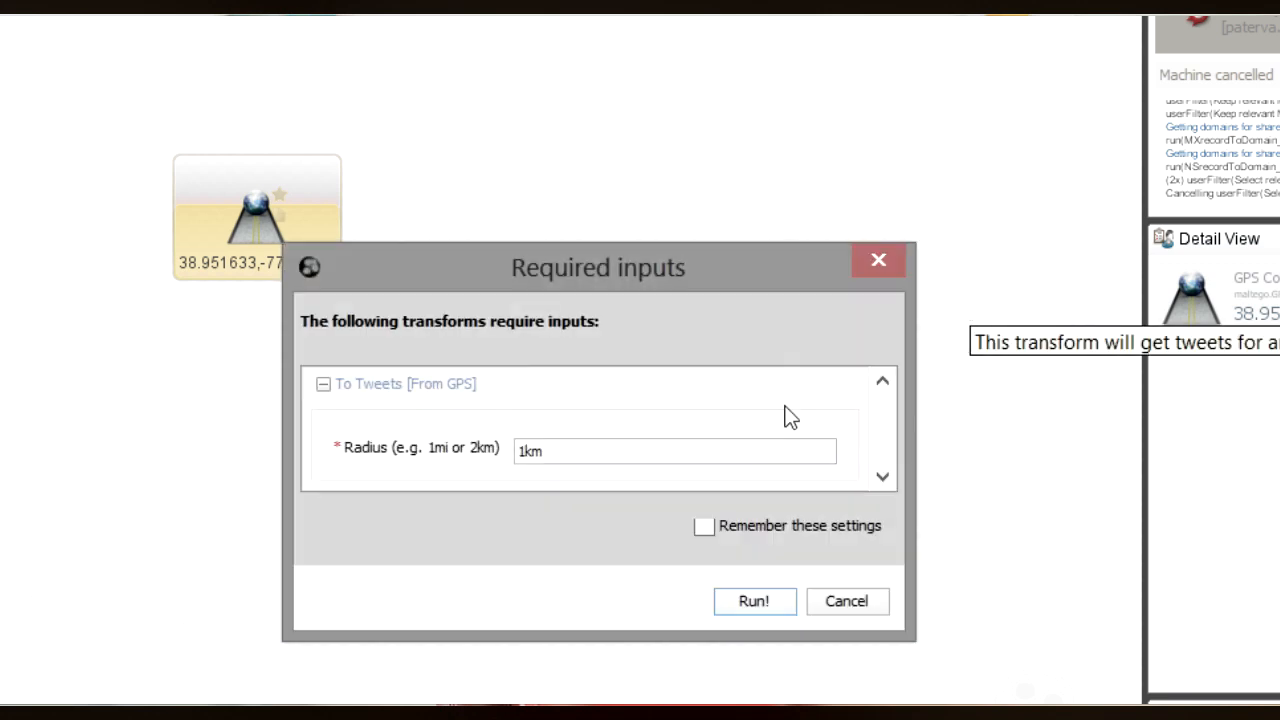
mouse_move(611, 552)
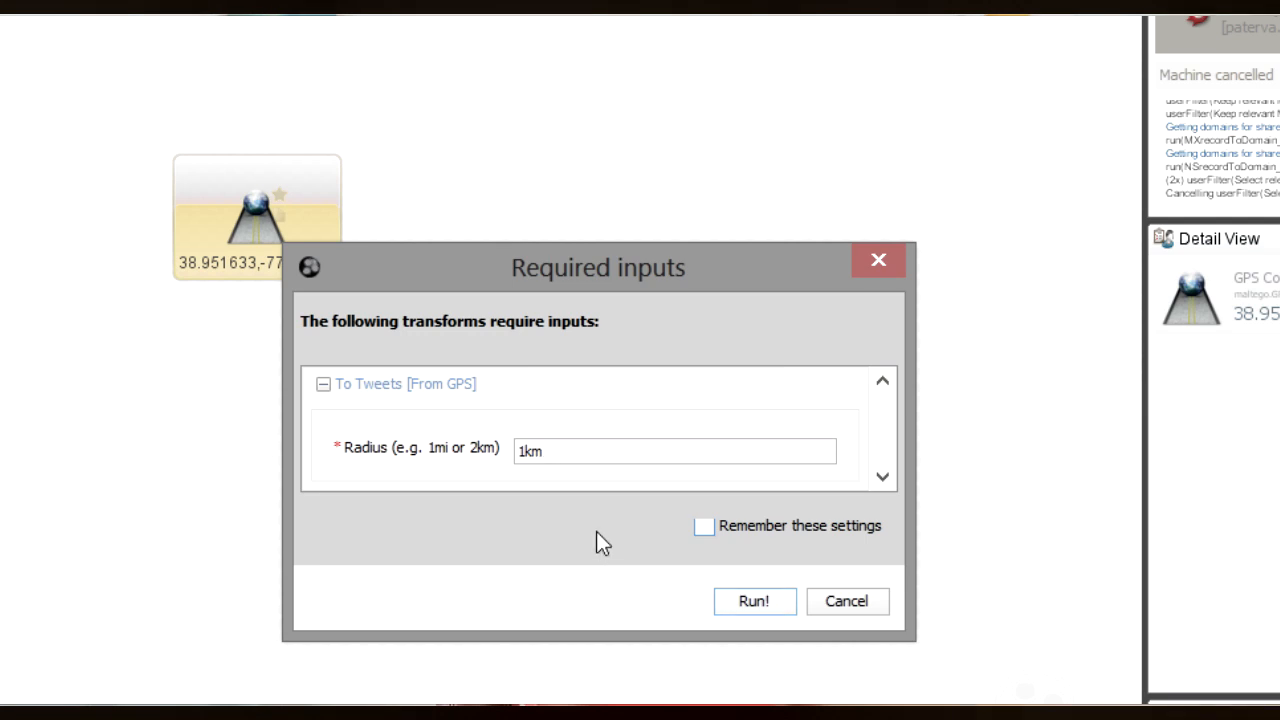
mouse_move(697, 611)
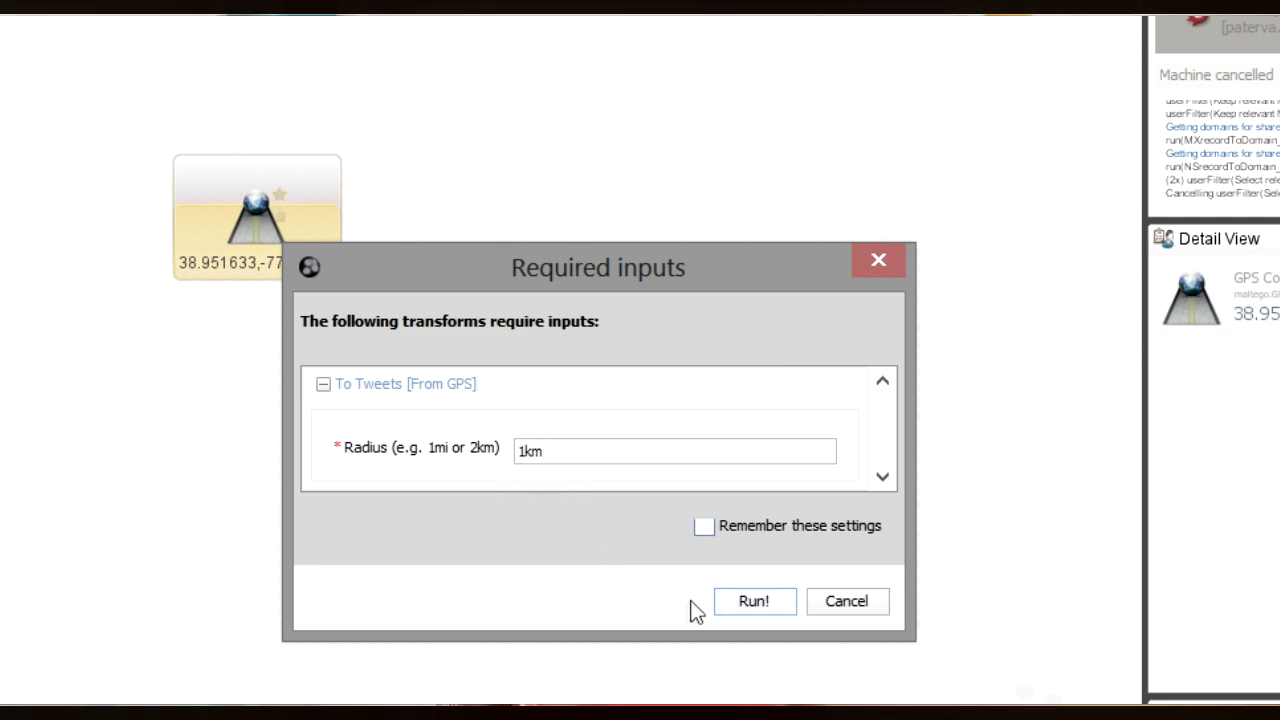
click(754, 601)
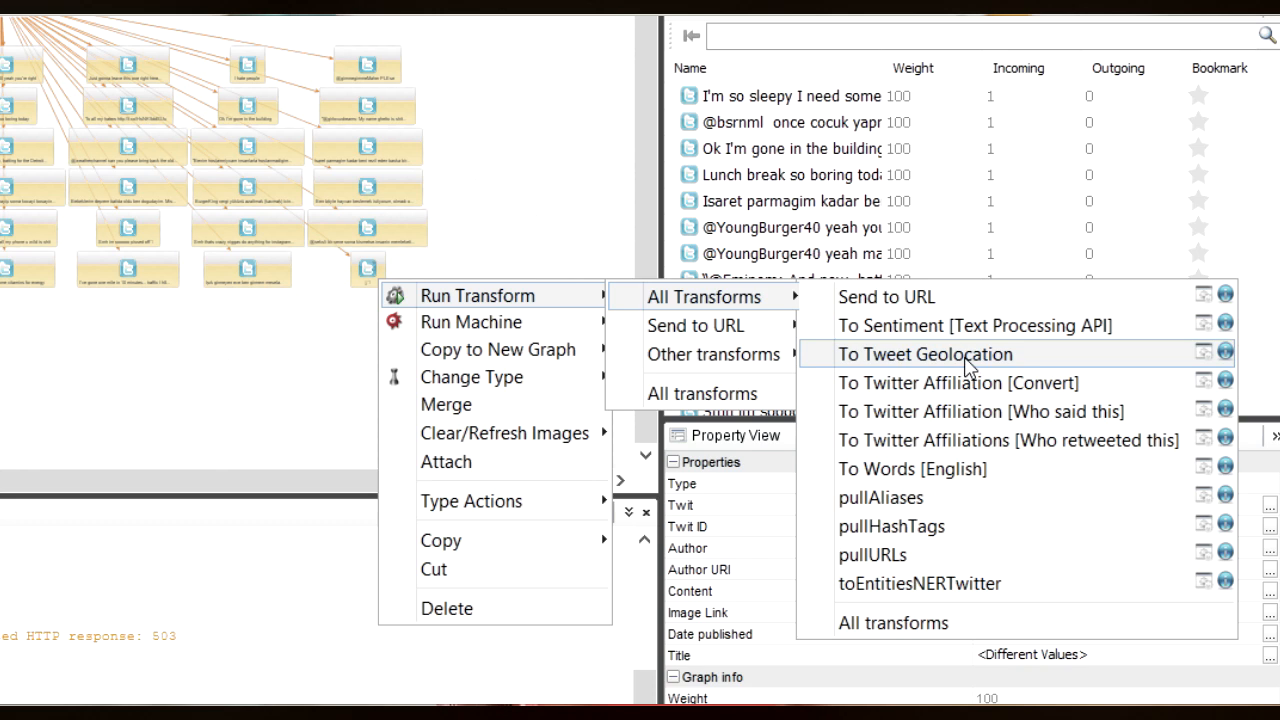
Run To Tweet Geolocation on all the collected tweet entities
click(924, 353)
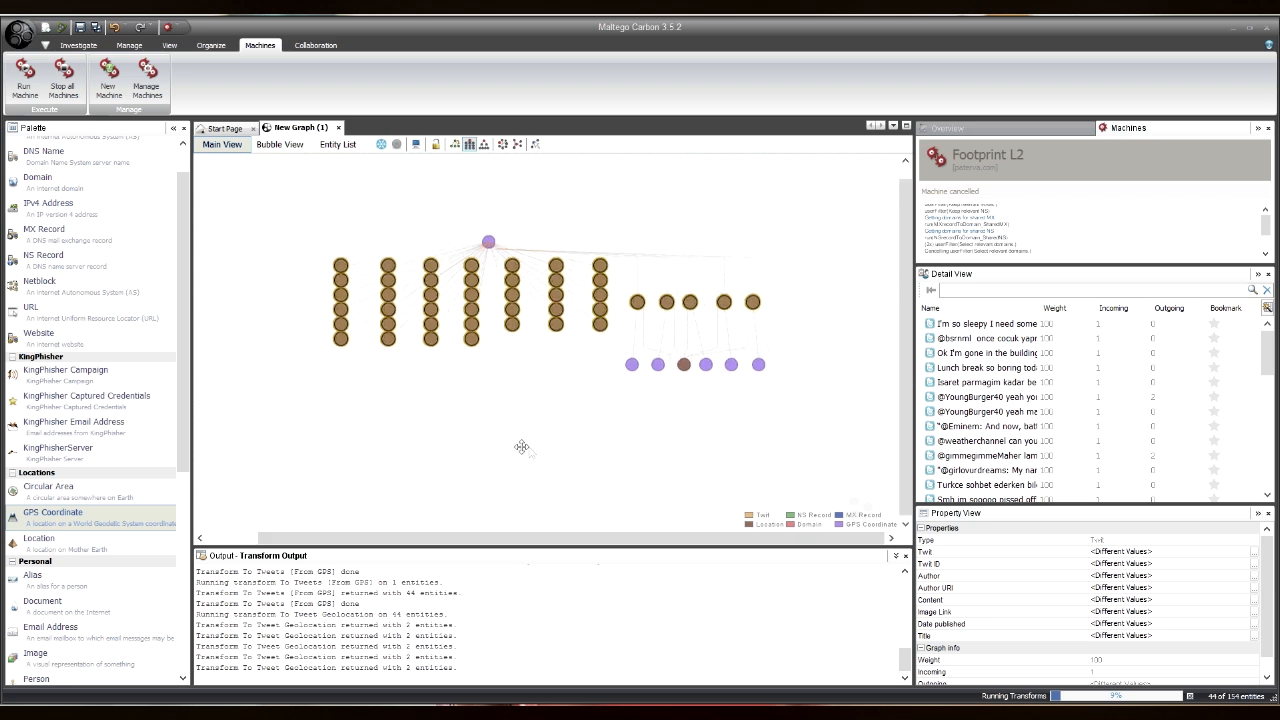
click(684, 364)
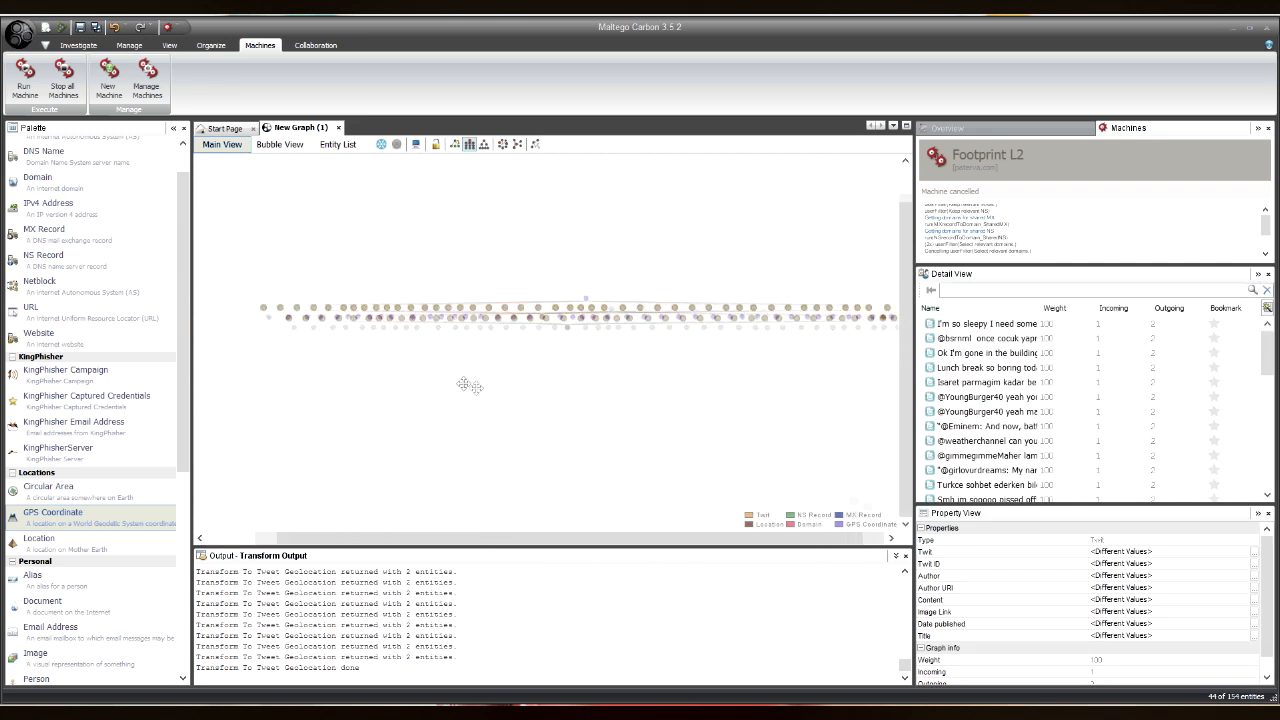
Run ToArea on the row of GPS coordinates with a 250 m area size
click(252, 303)
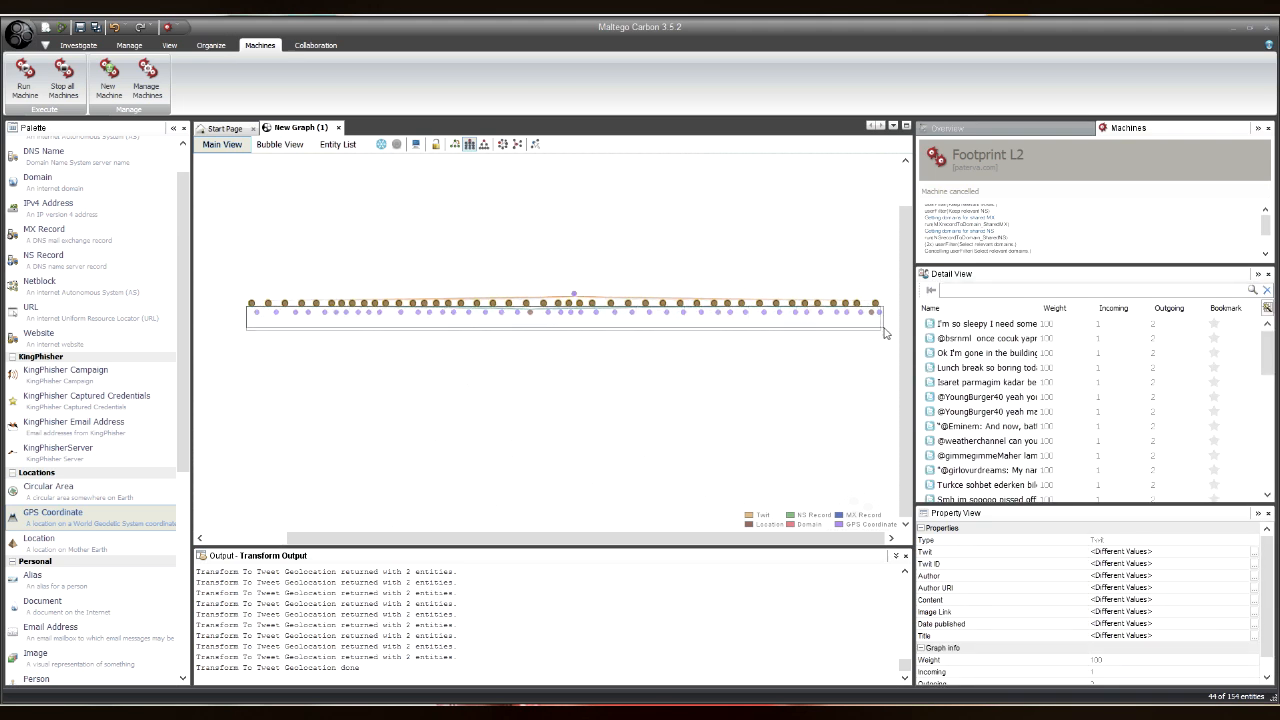
click(840, 311)
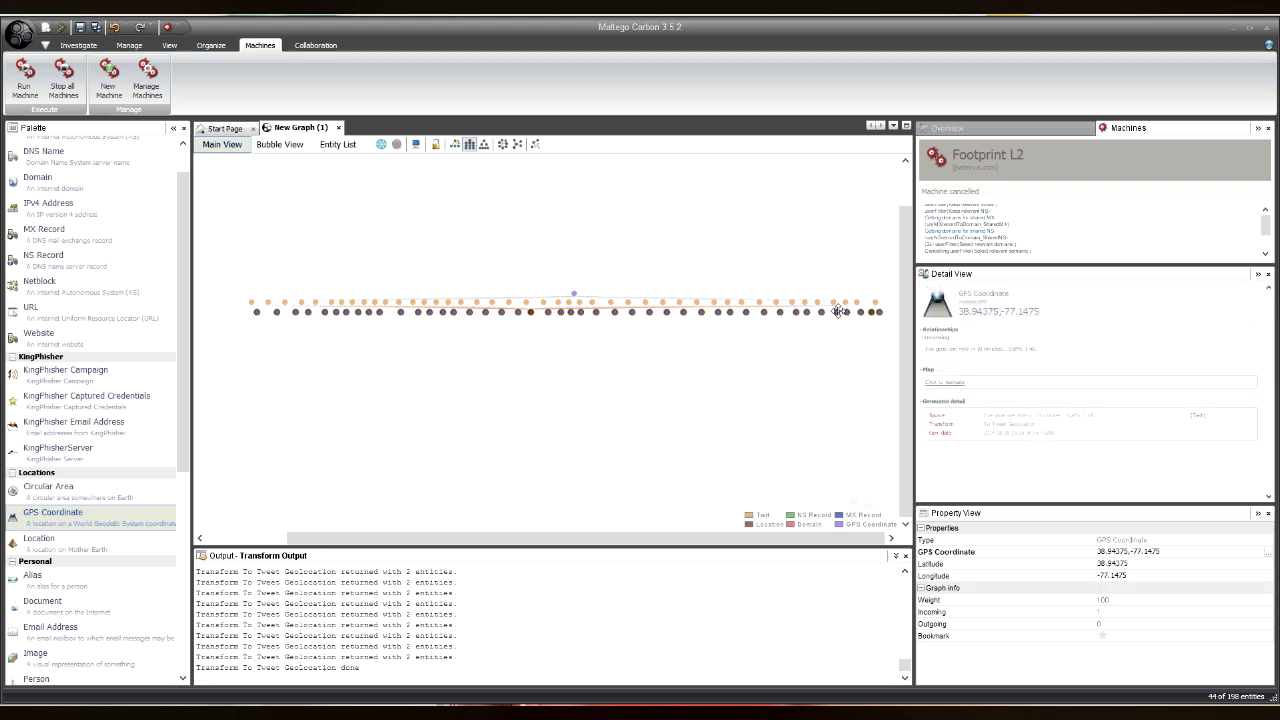
right_click(840, 311)
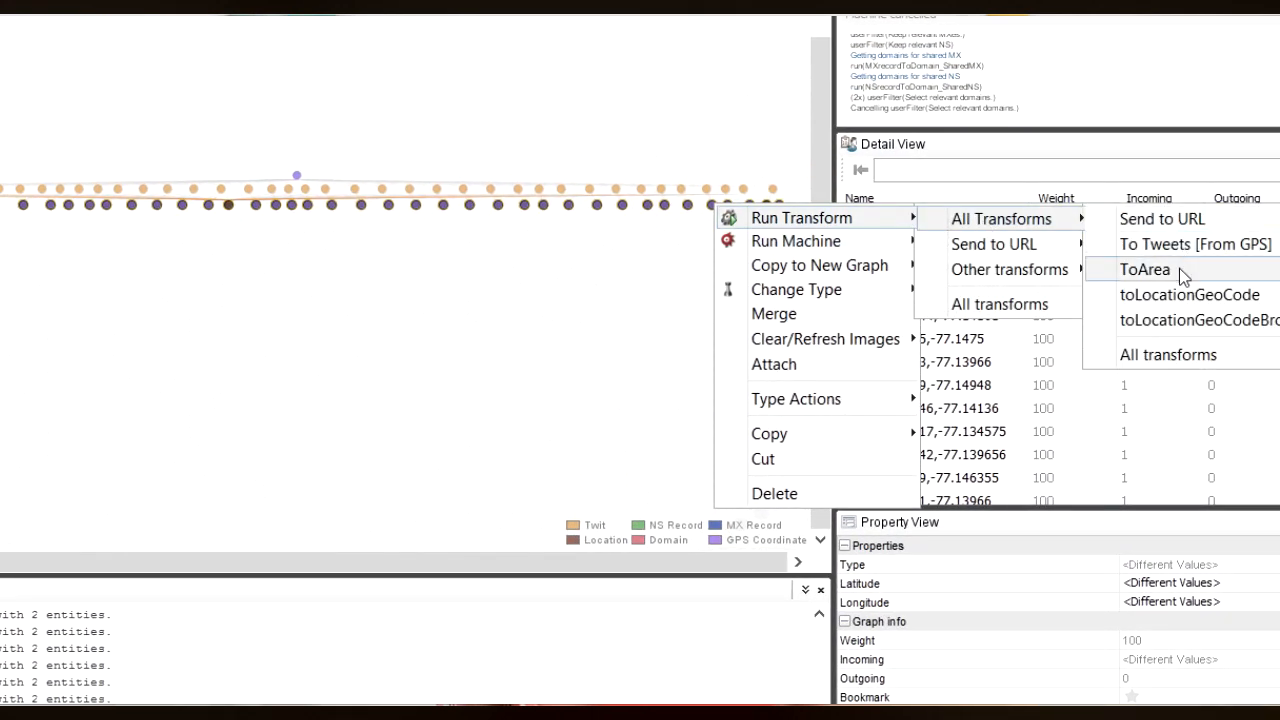
click(1145, 269)
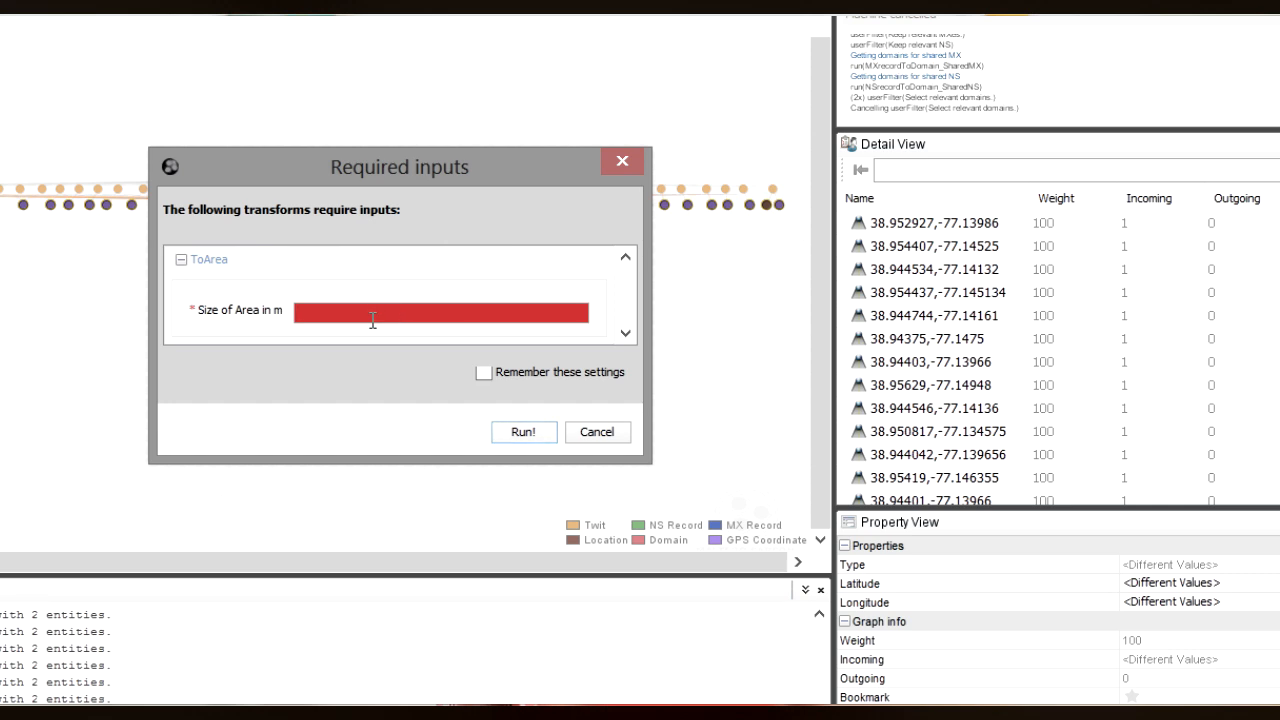
text(2)
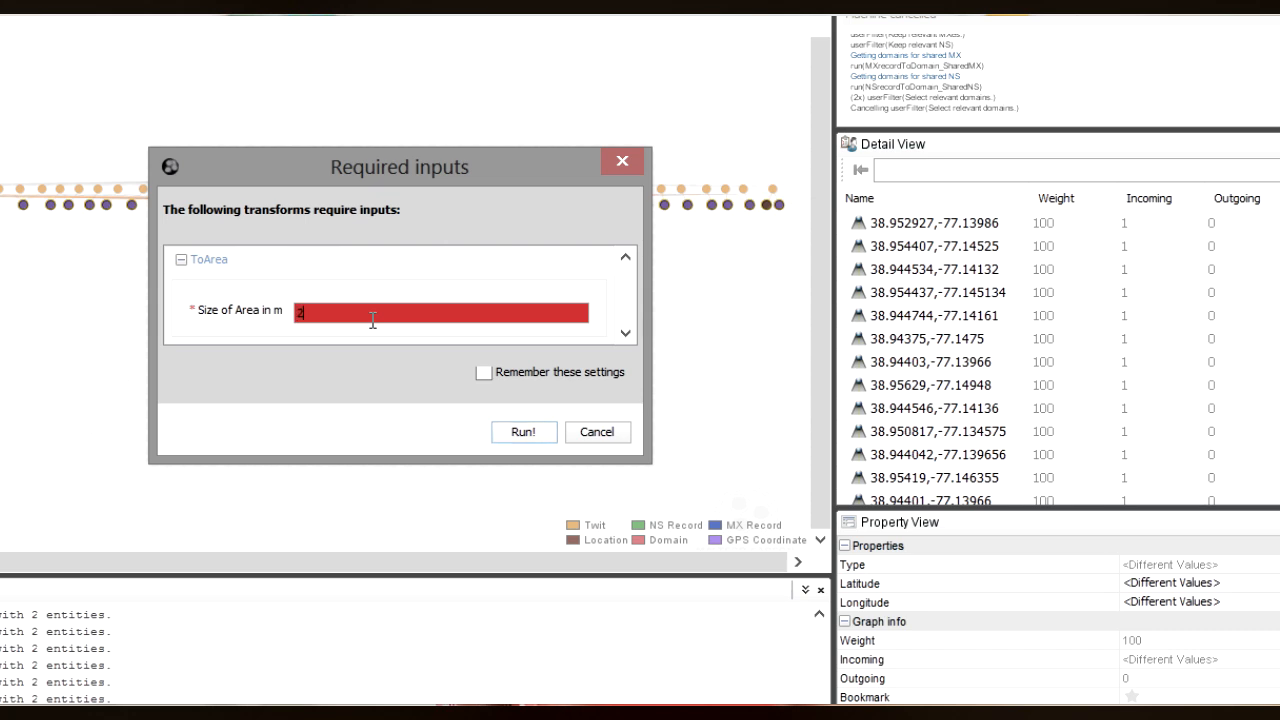
text(250)
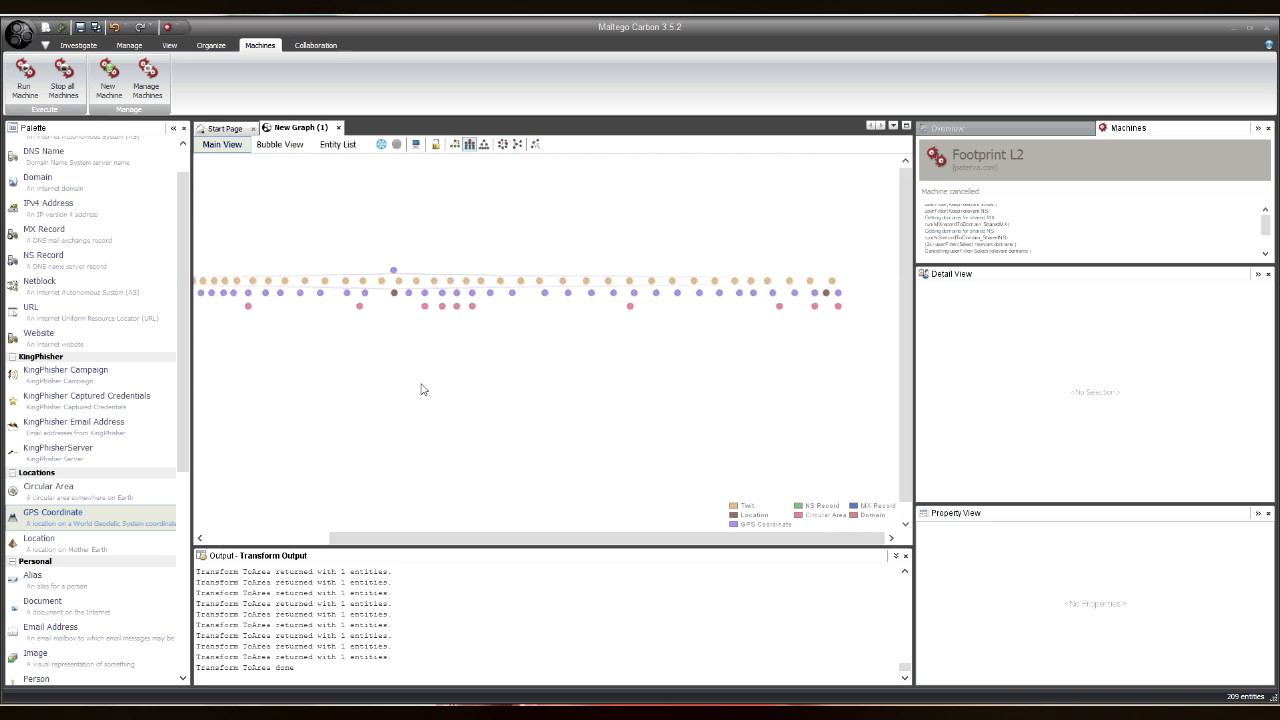
mouse_move(392, 347)
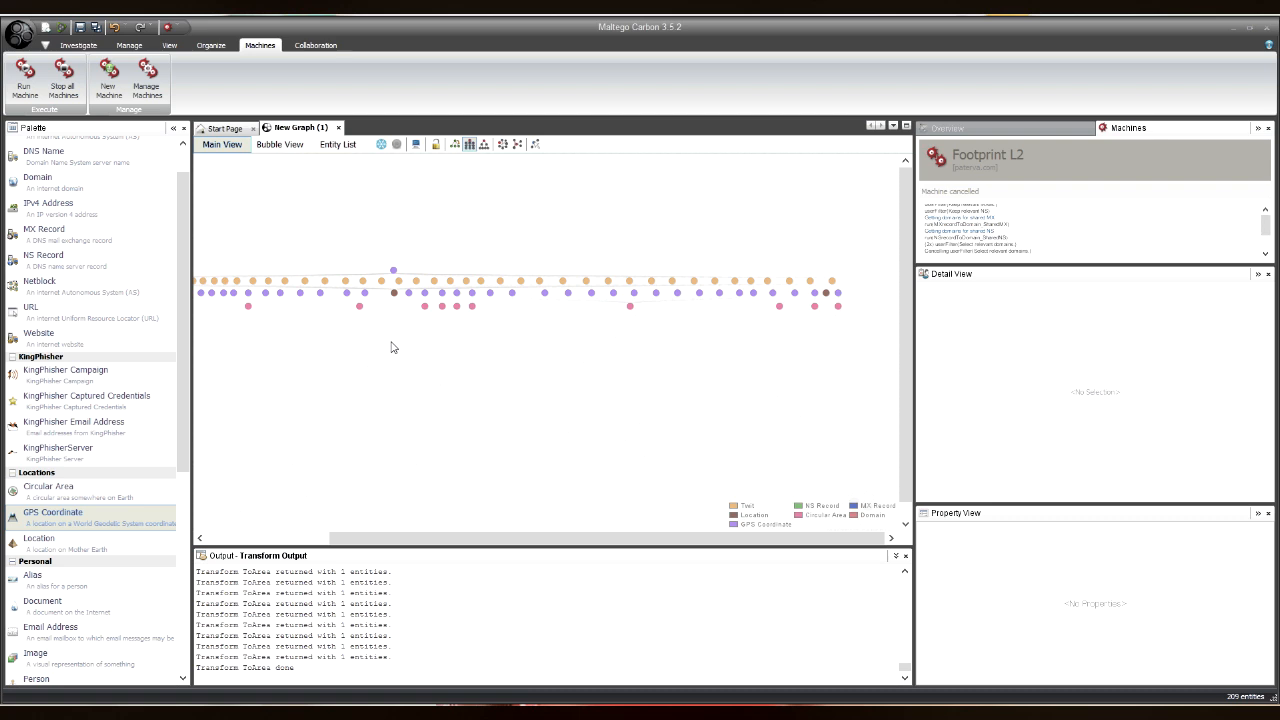
mouse_move(415, 353)
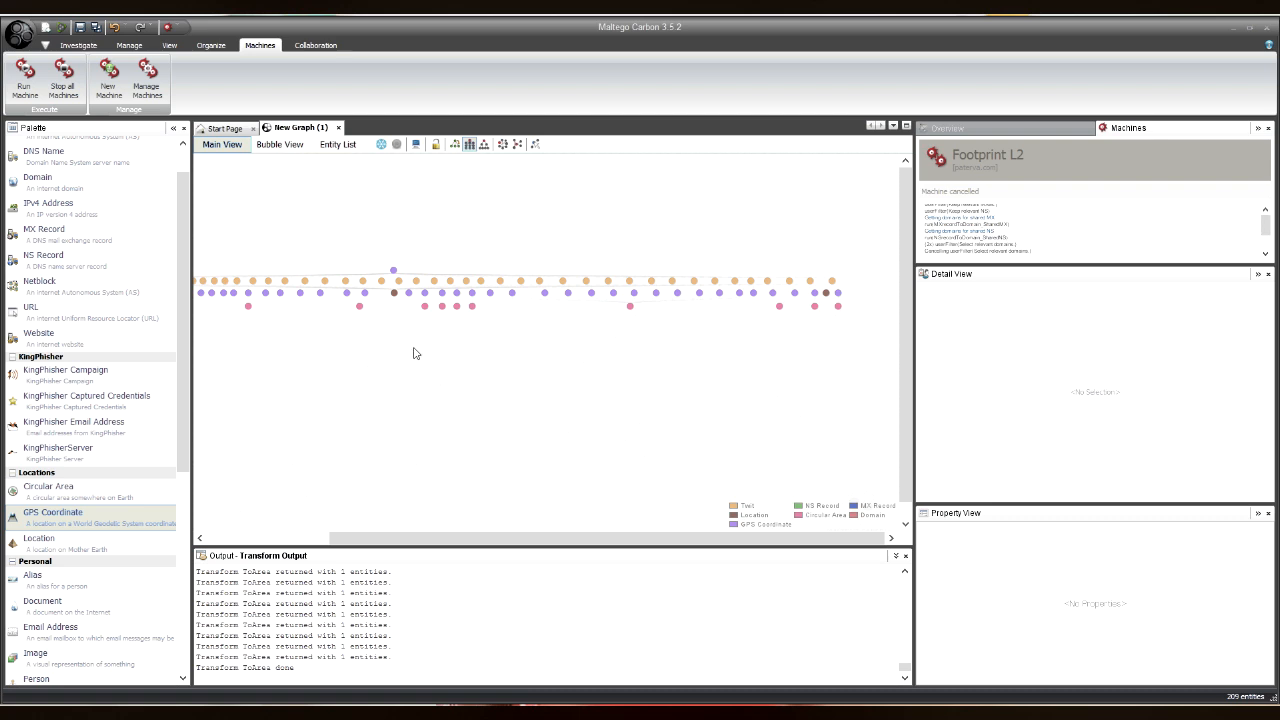
mouse_move(405, 350)
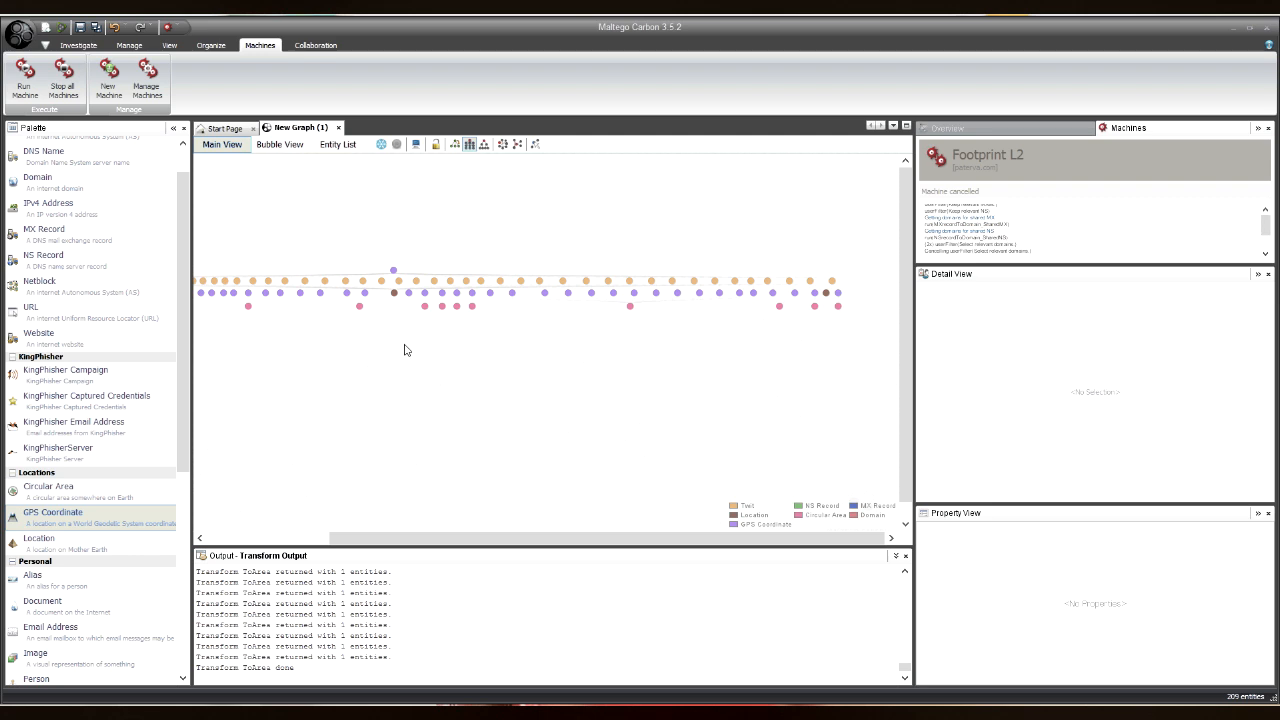
mouse_move(425, 272)
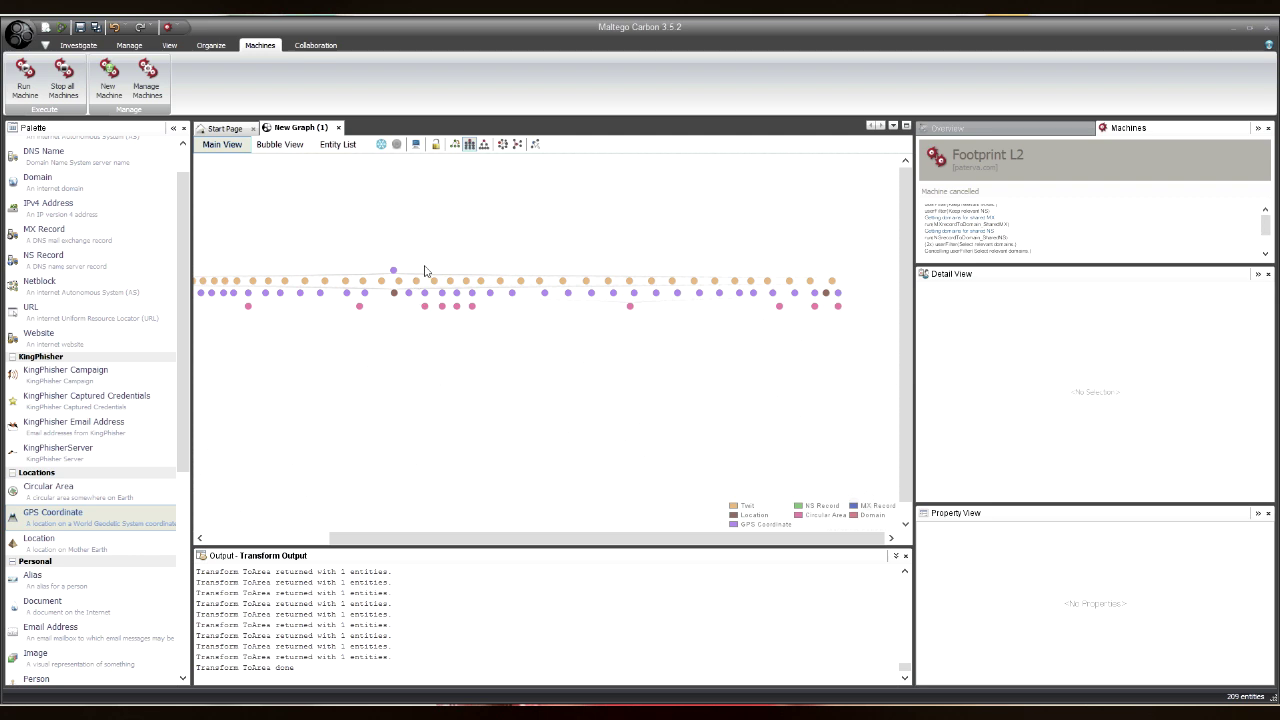
Send the selected group of 50 entities to the web map via Send to URL > All in this set
drag(423, 268, 838, 335)
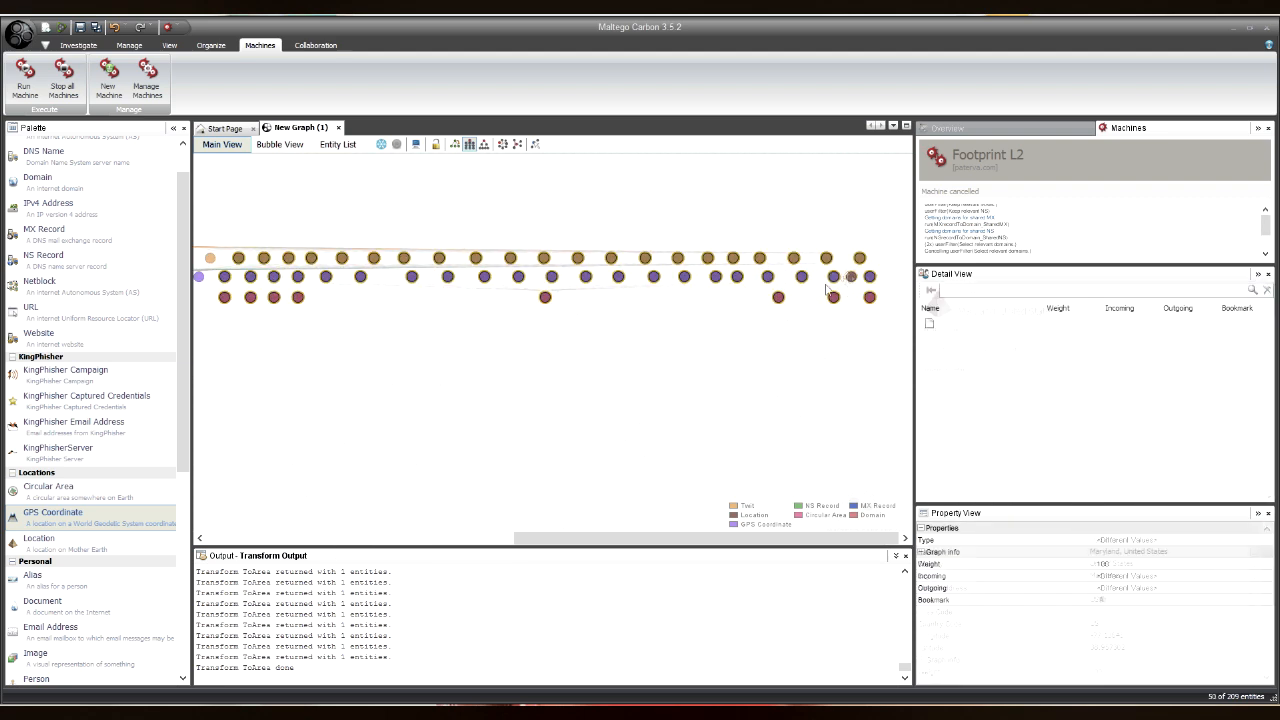
right_click(832, 275)
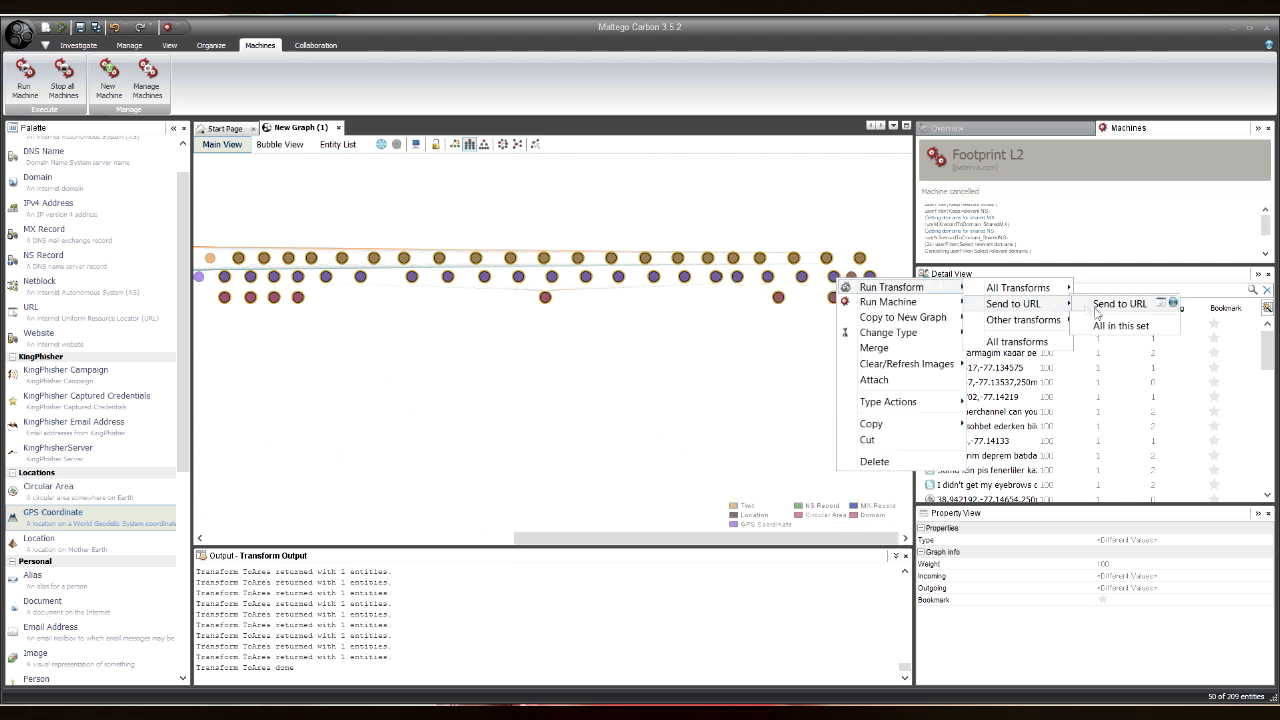
click(1121, 325)
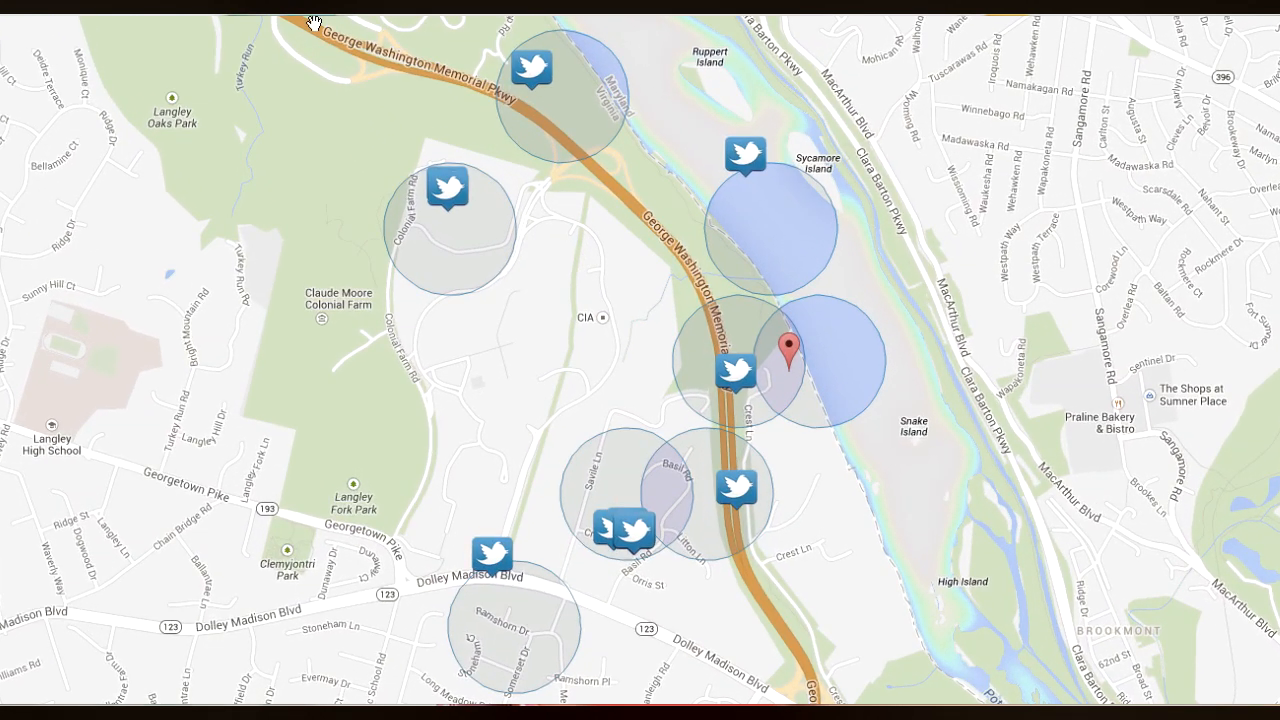
Inspect a tweet marker on the plotted street map around the CIA
click(443, 190)
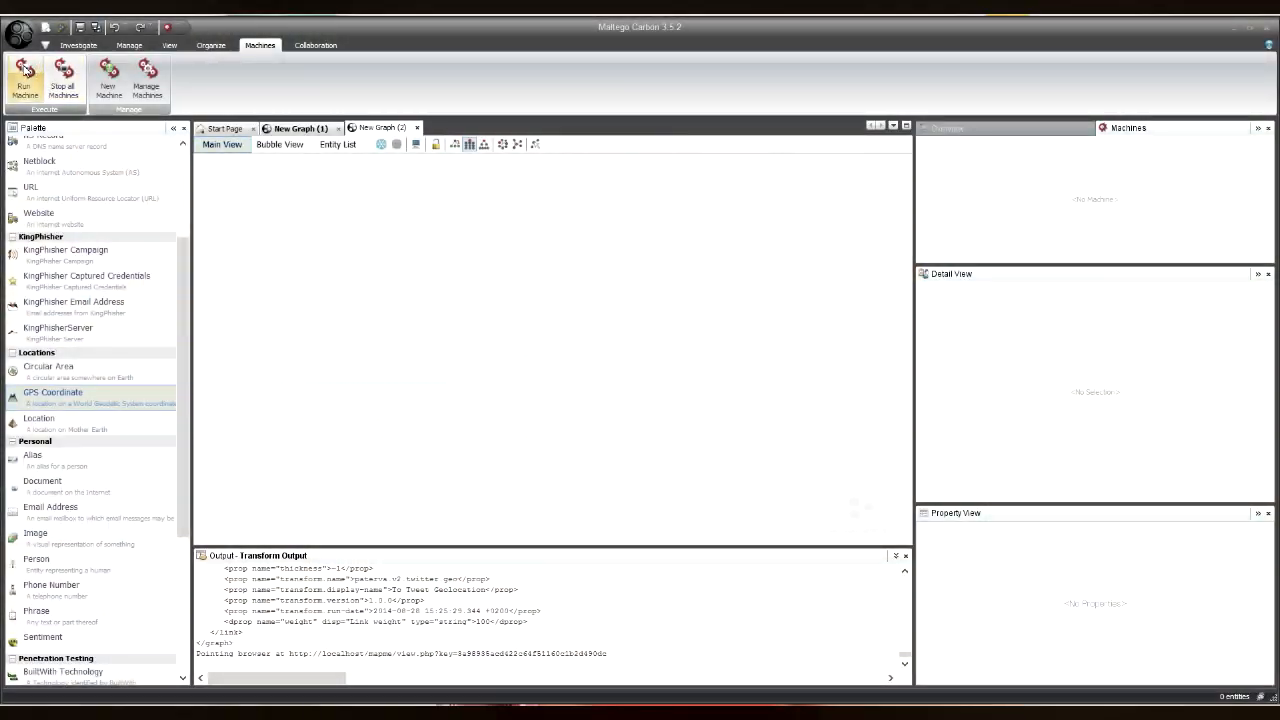
Launch the Tweet Analyser machine on the phrase ferguson in the new graph
click(23, 85)
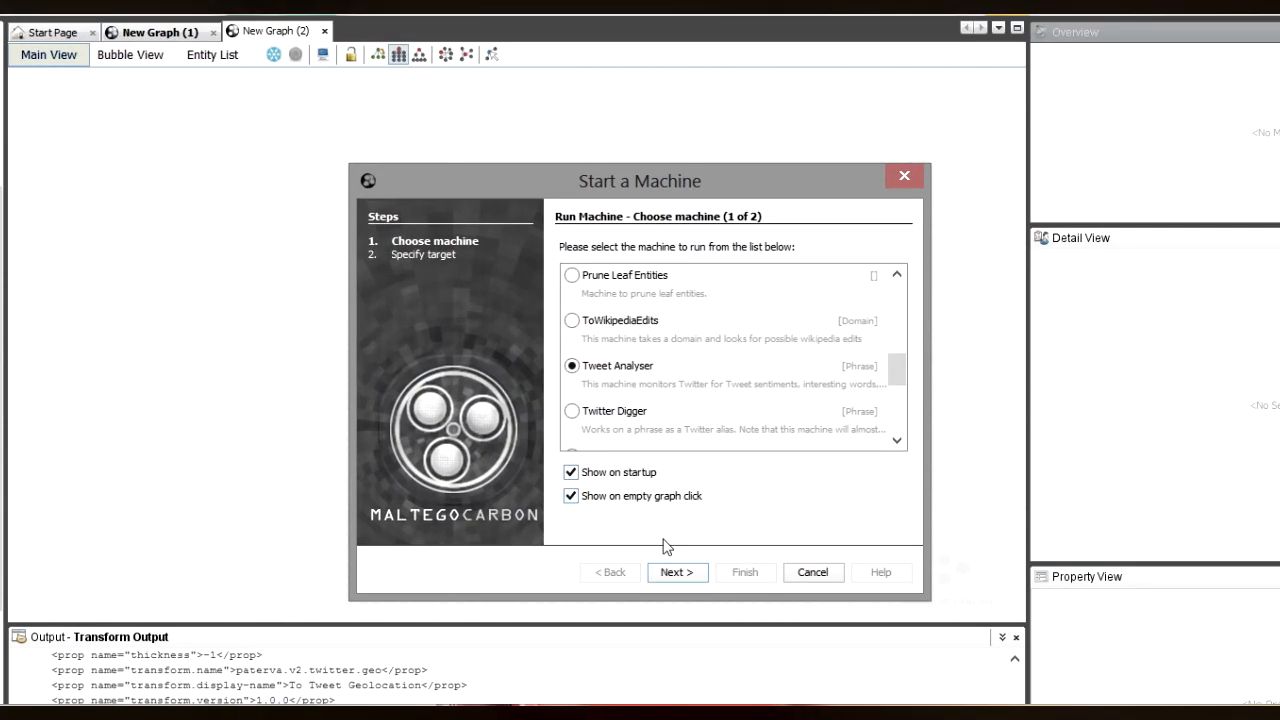
click(676, 572)
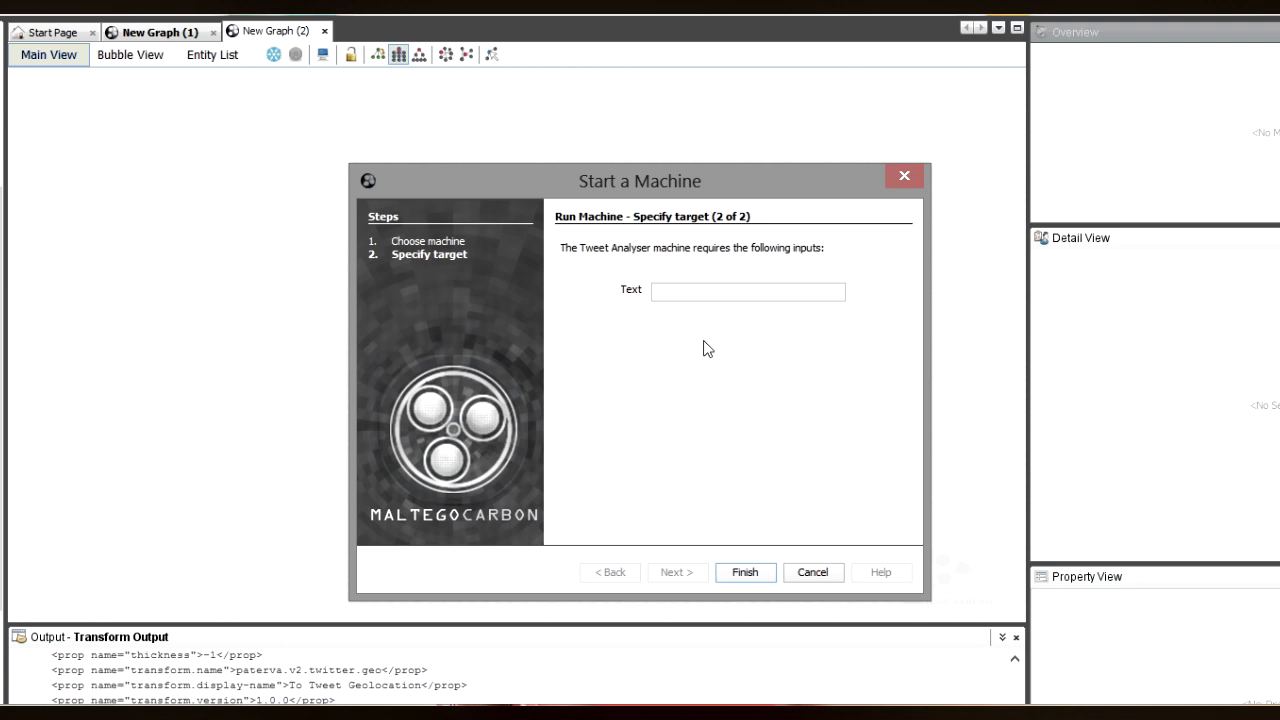
text(ferguson)
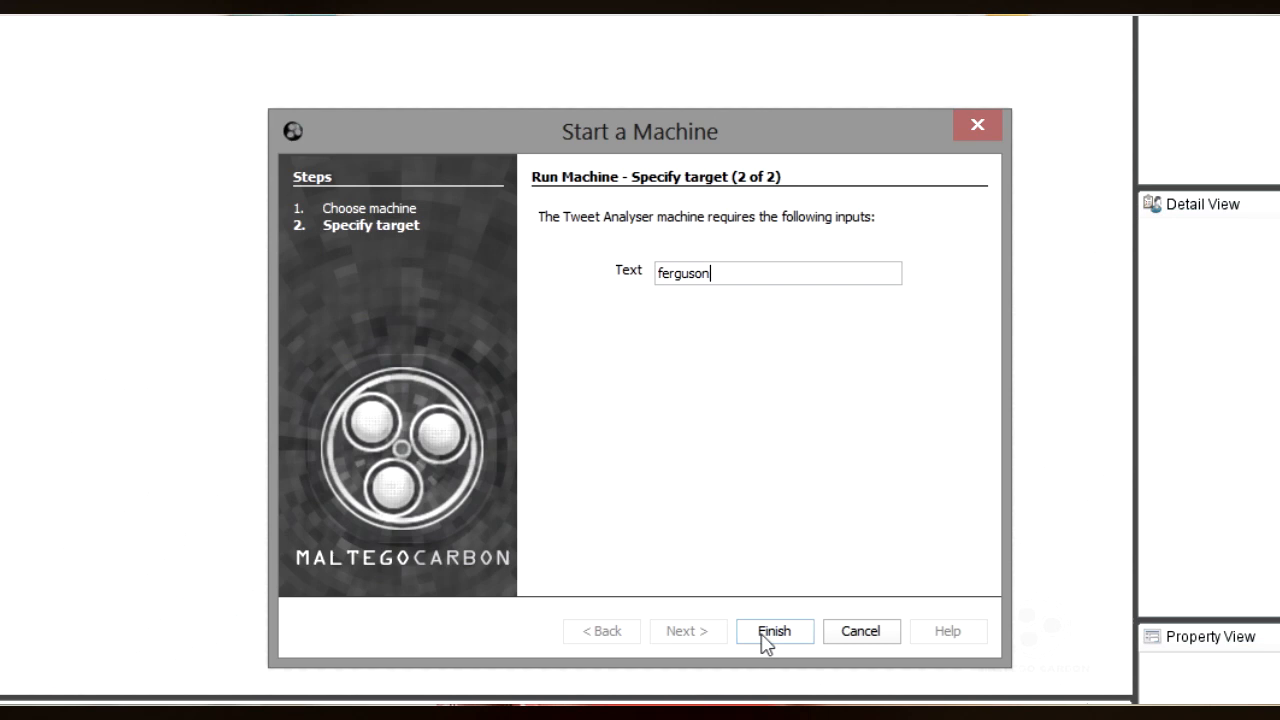
click(774, 631)
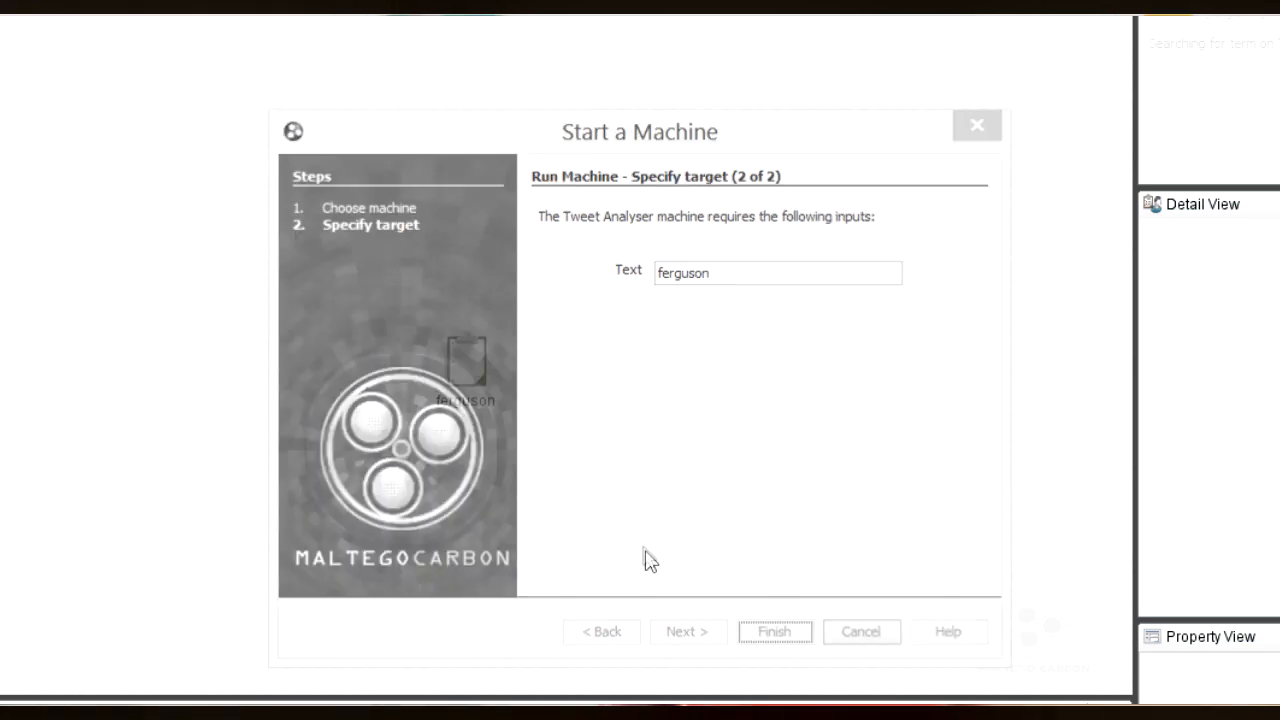
click(774, 631)
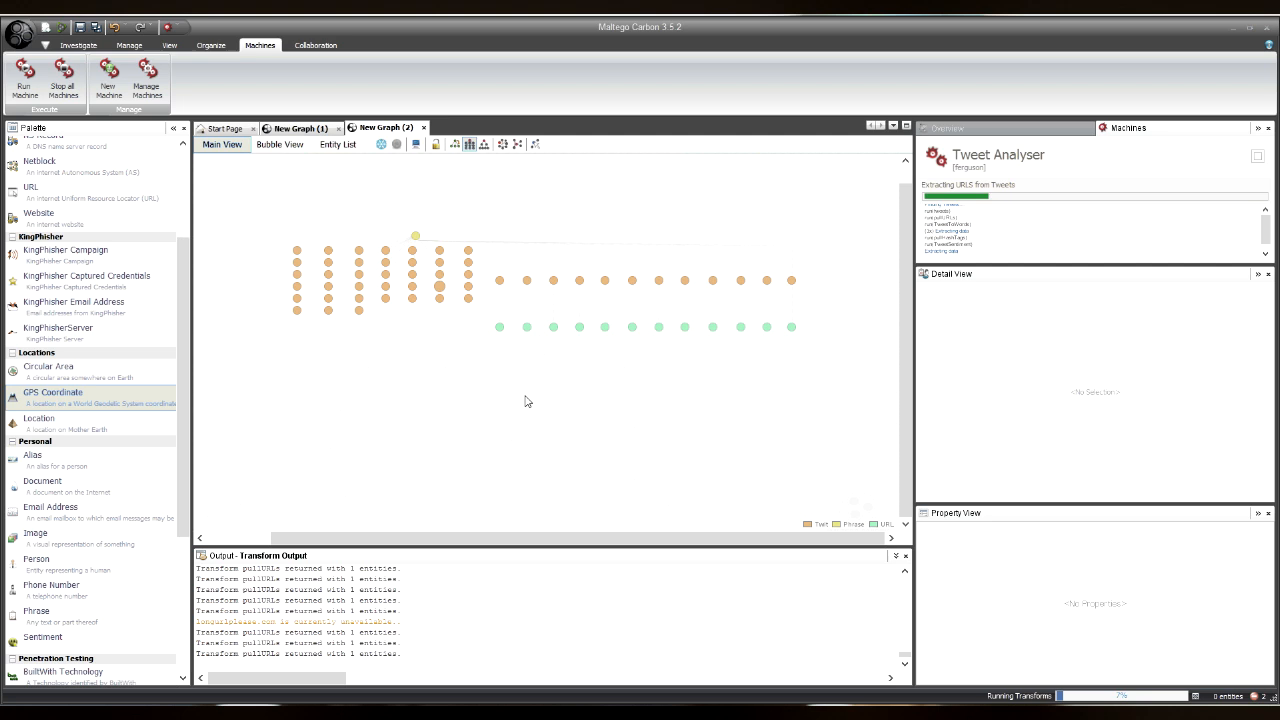
mouse_move(279, 144)
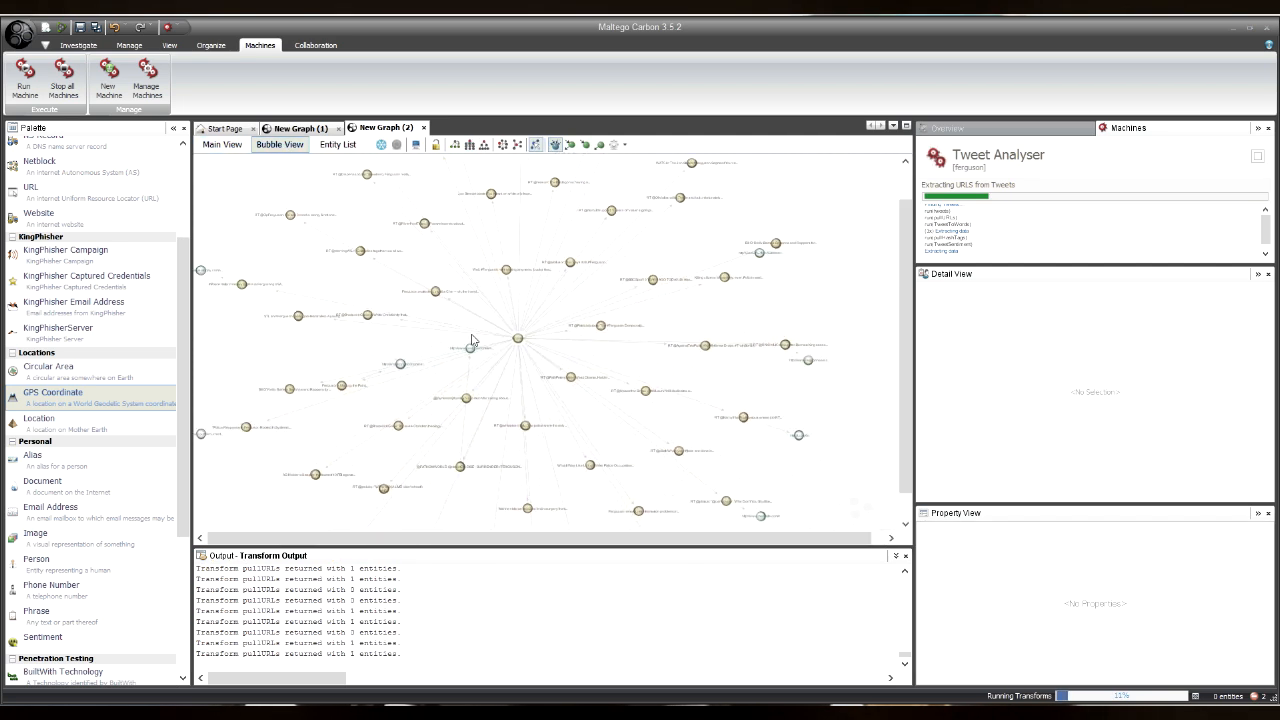
Switch the ferguson graph to Bubble View
click(279, 144)
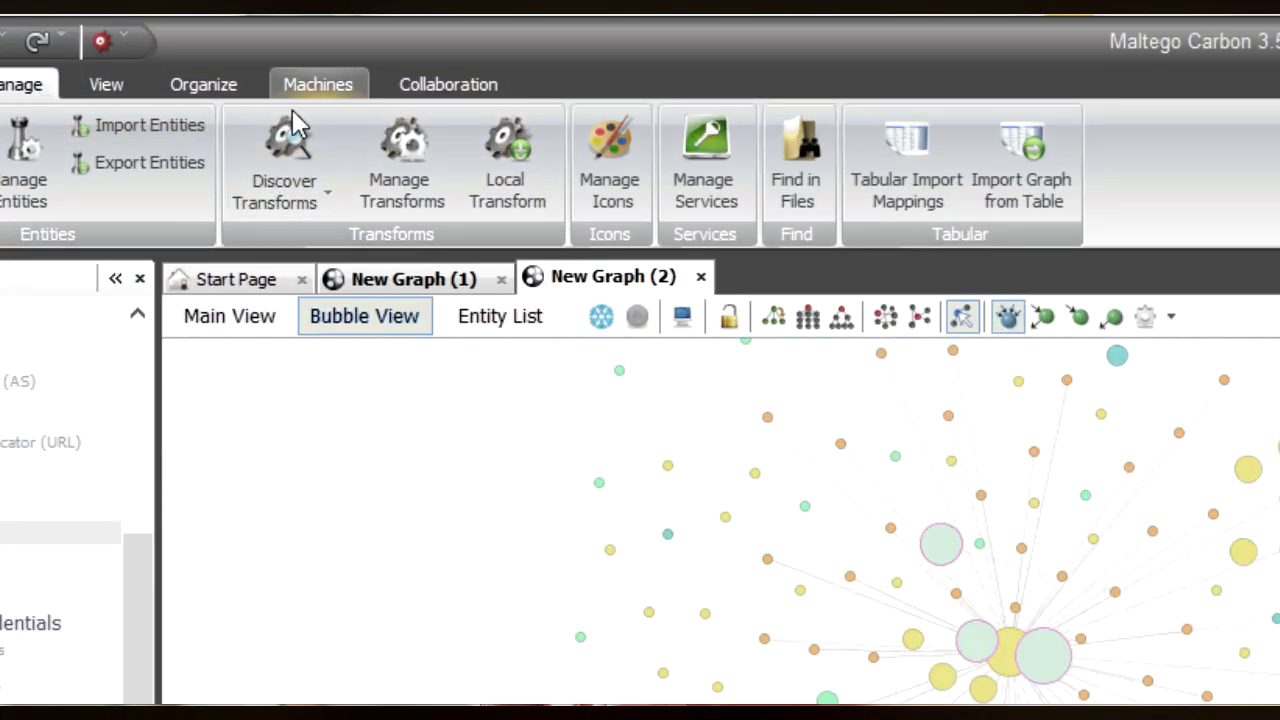
mouse_move(283, 160)
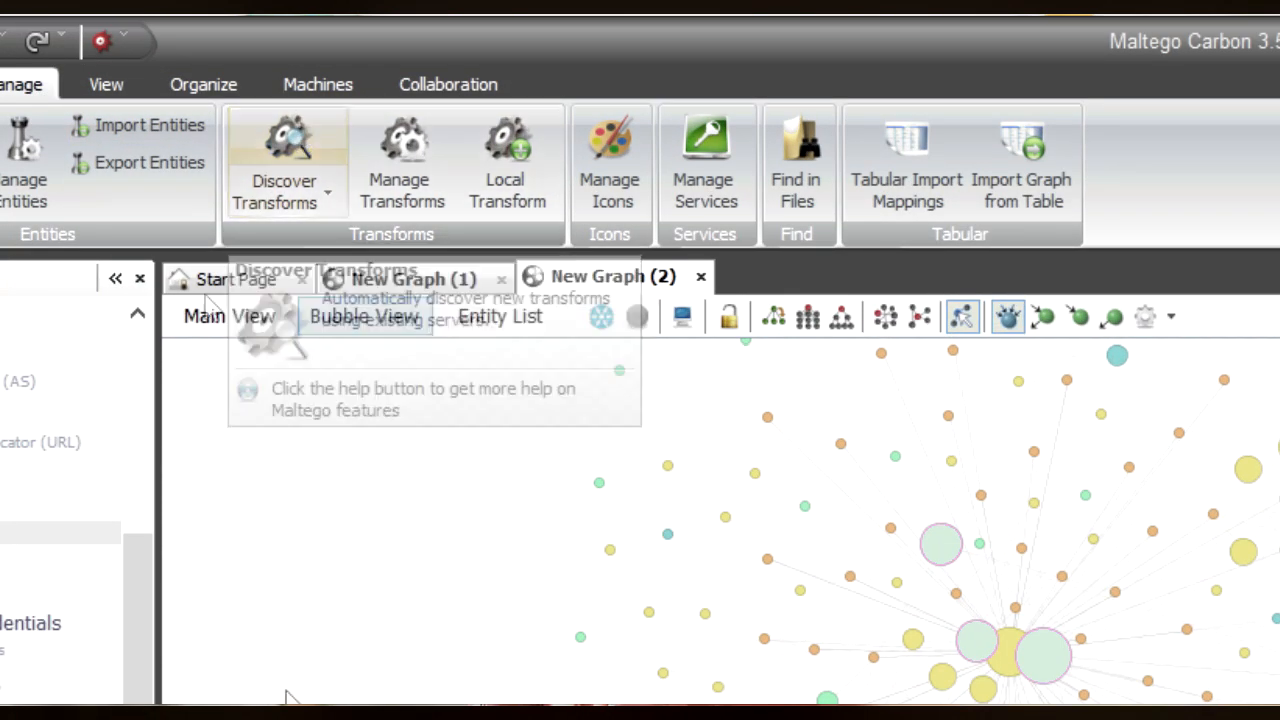